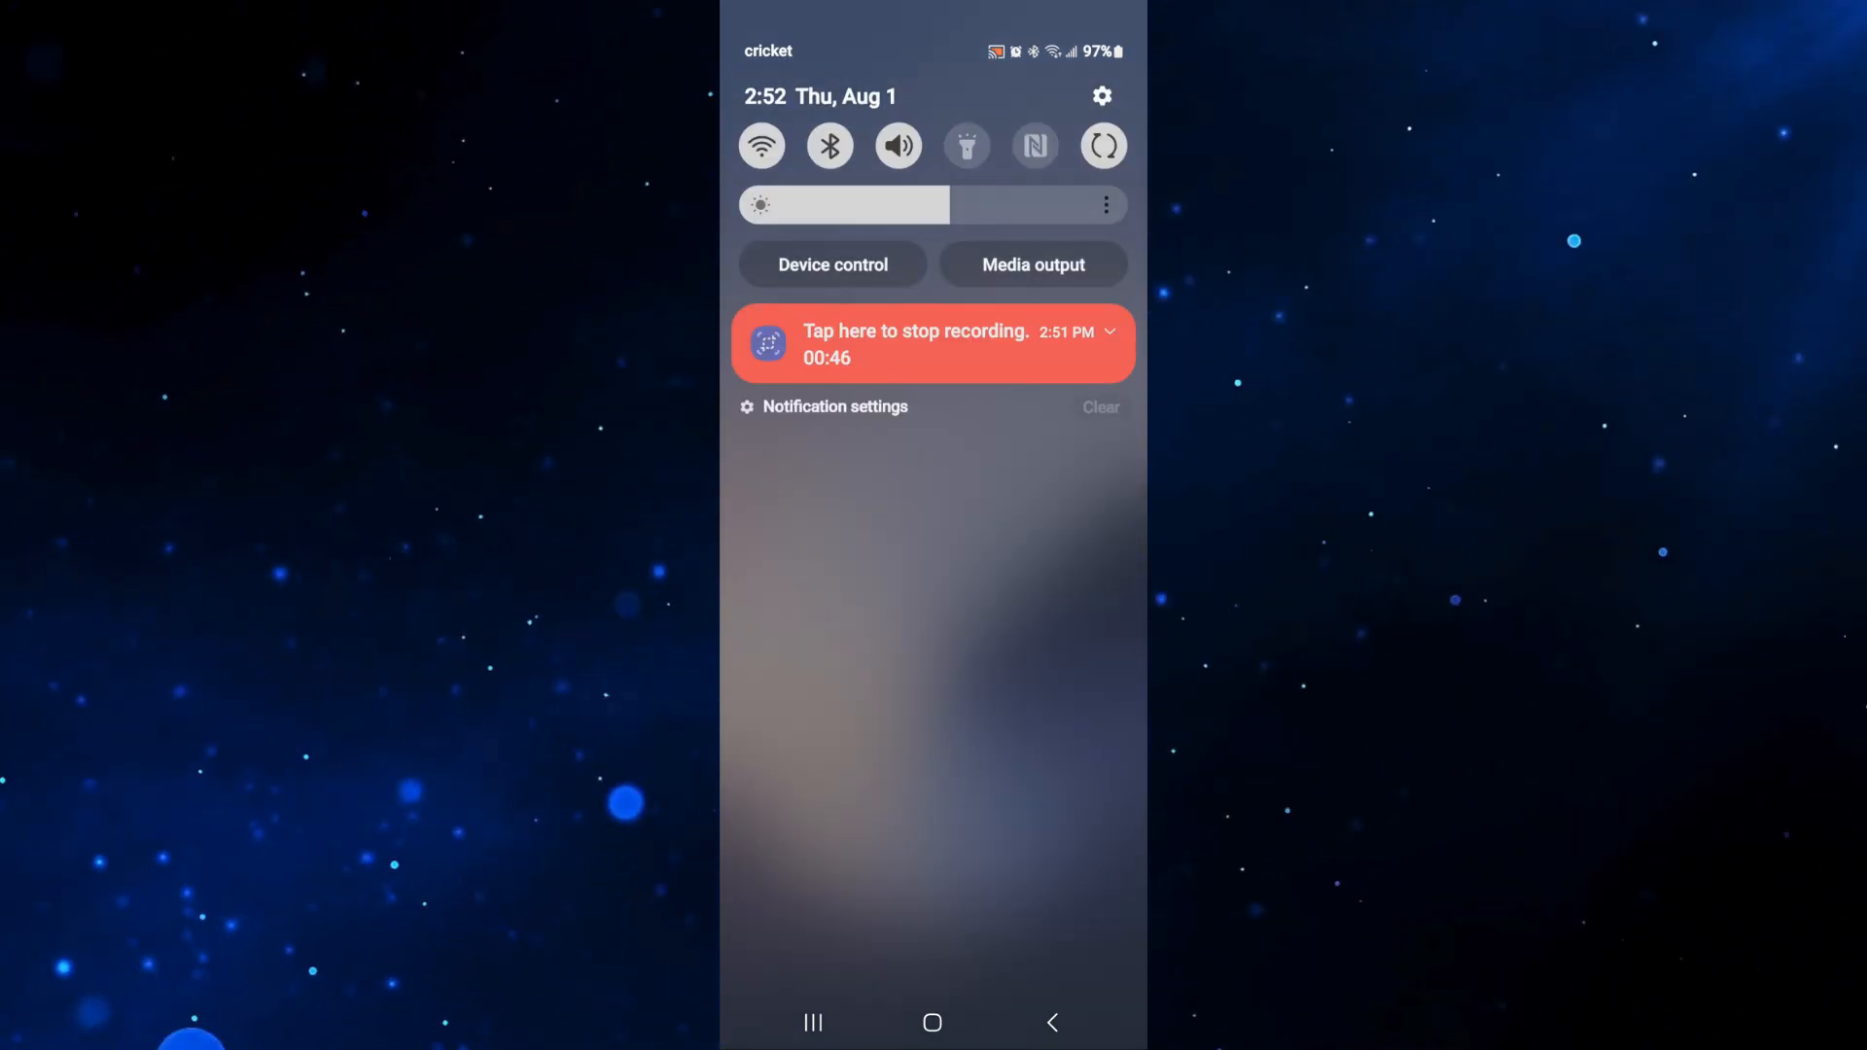
Open Settings from the quick panel and scroll down to Accounts and backup.
left_click(1100, 95)
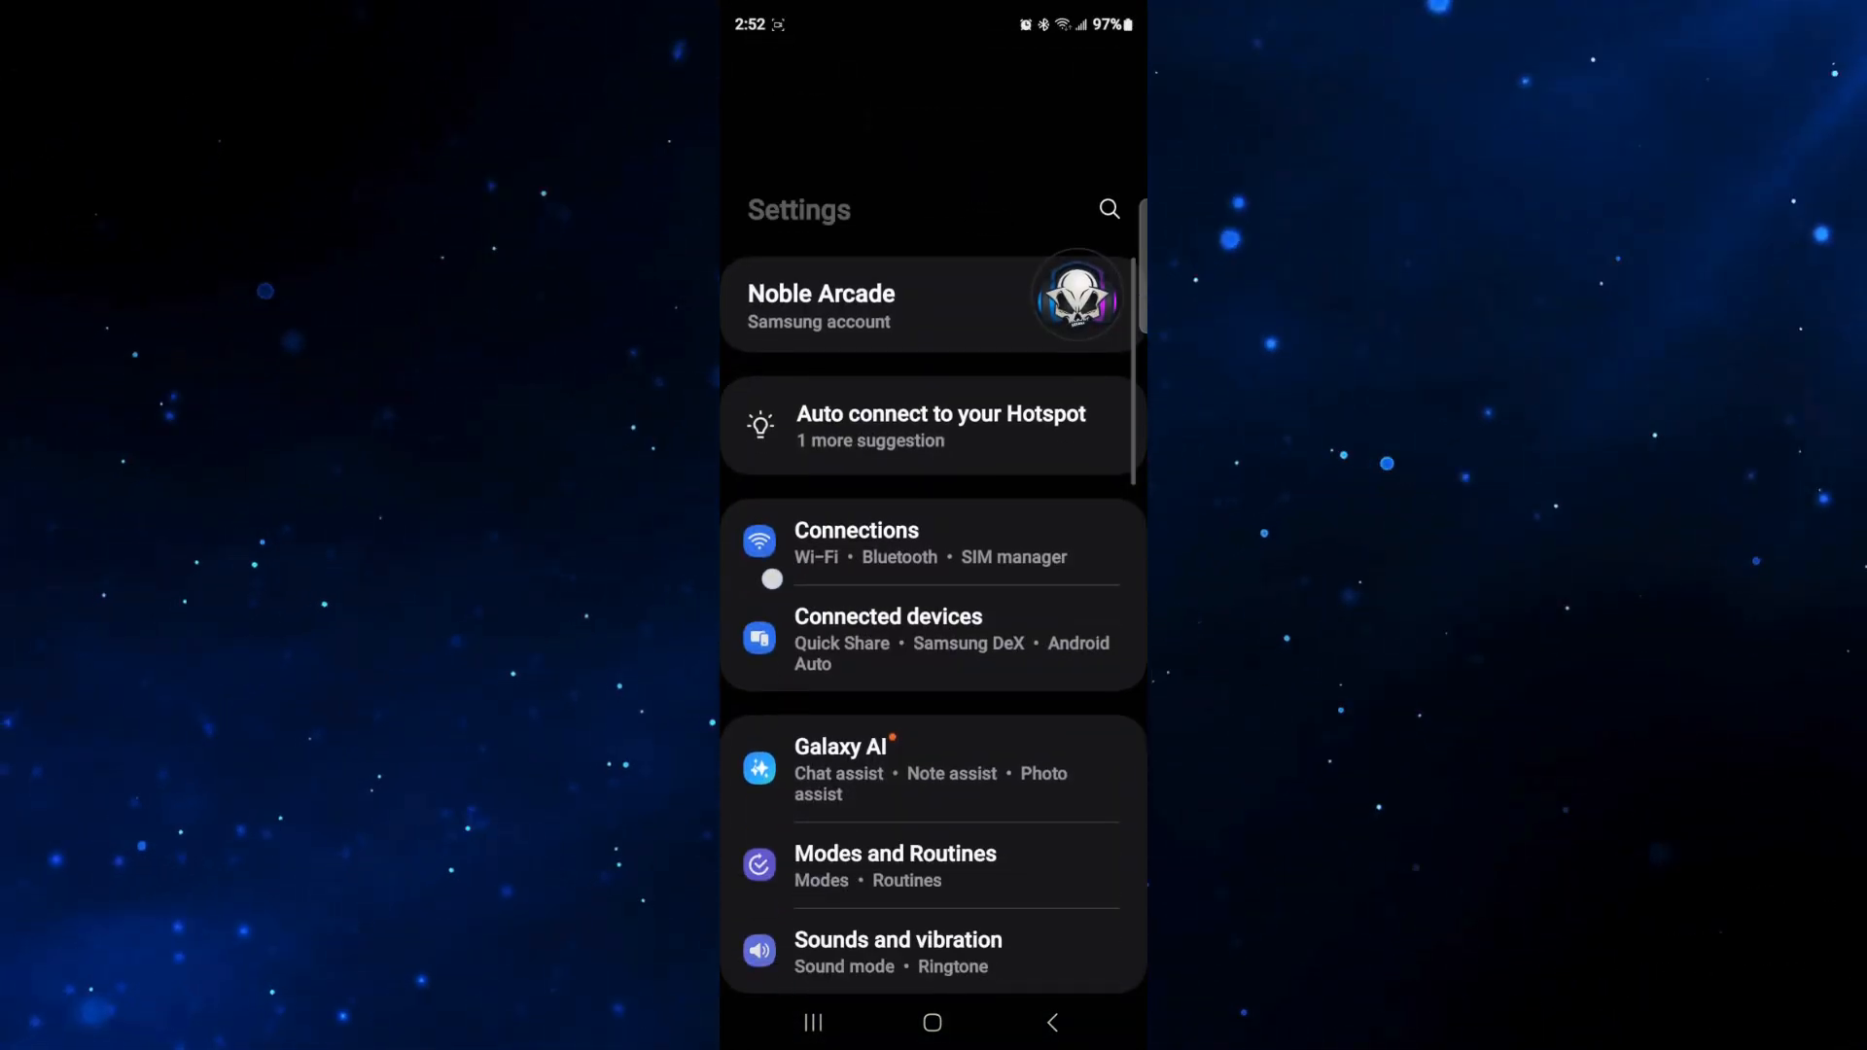
scroll("down", 3)
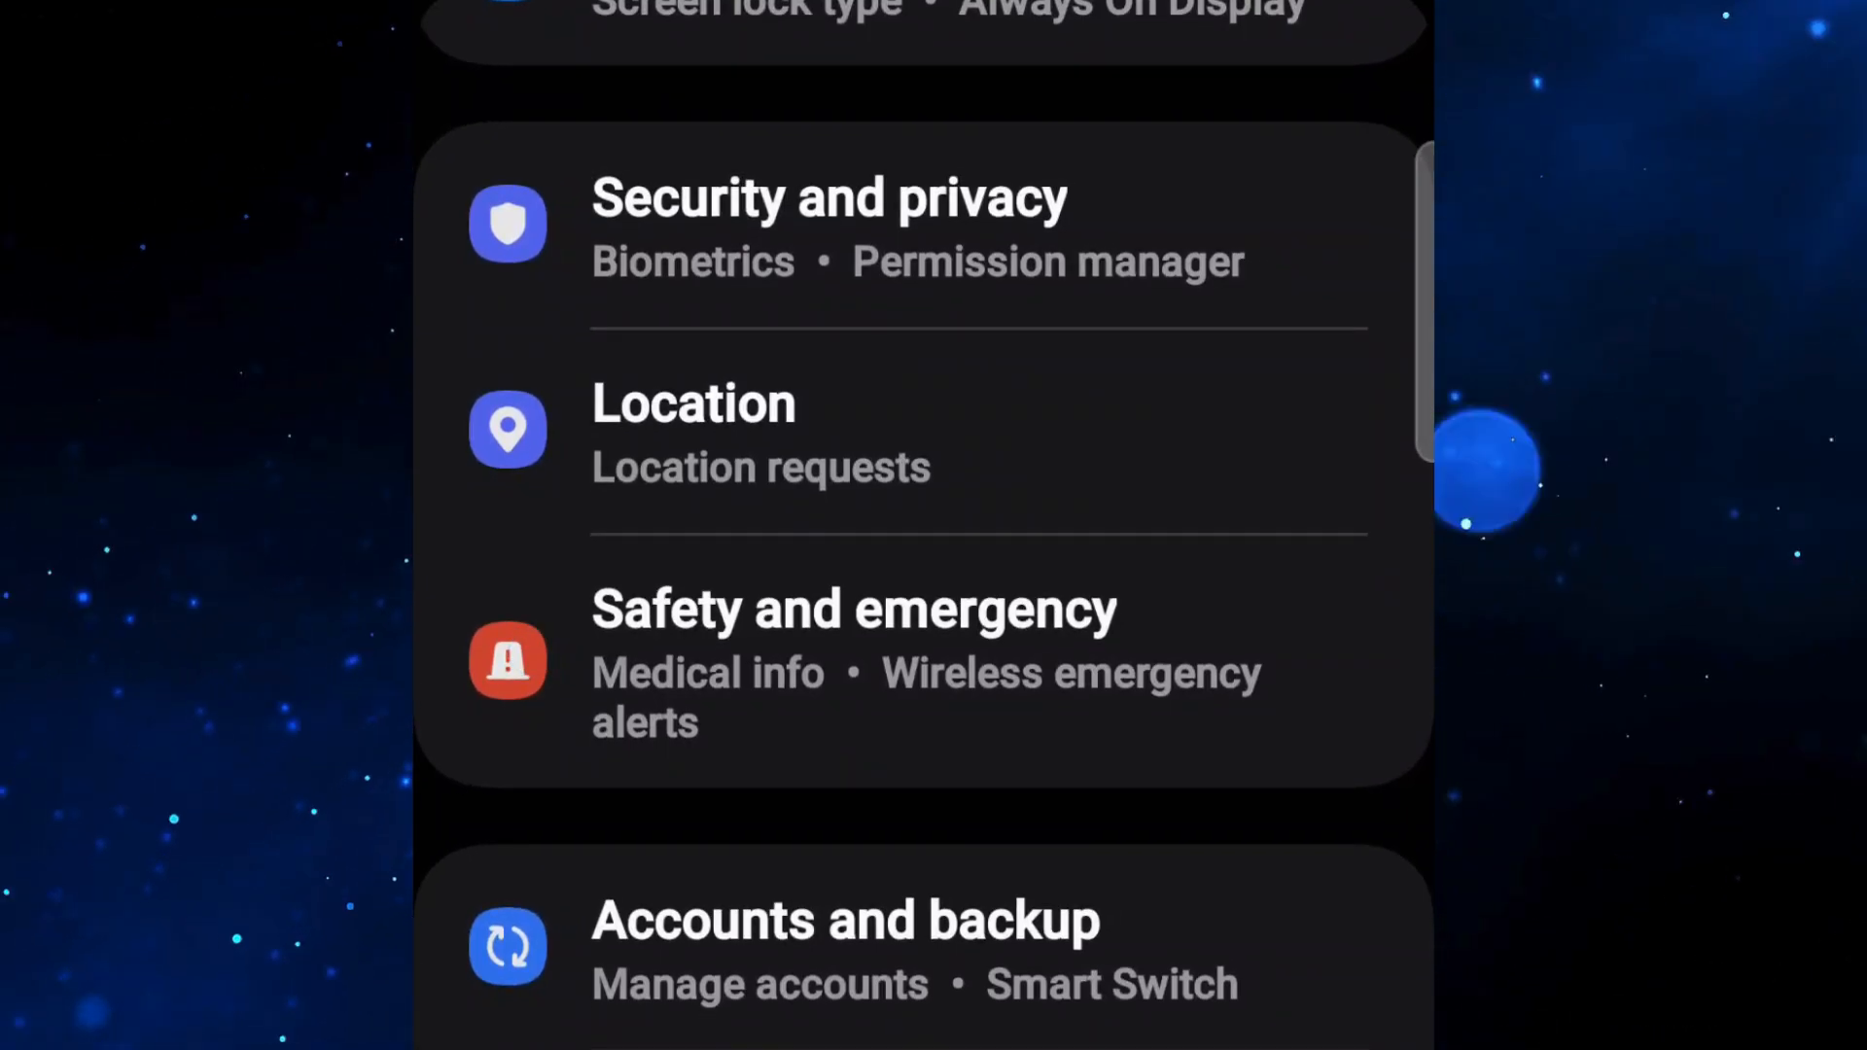
Go through Accounts and backup to the Samsung account details page.
left_click(844, 919)
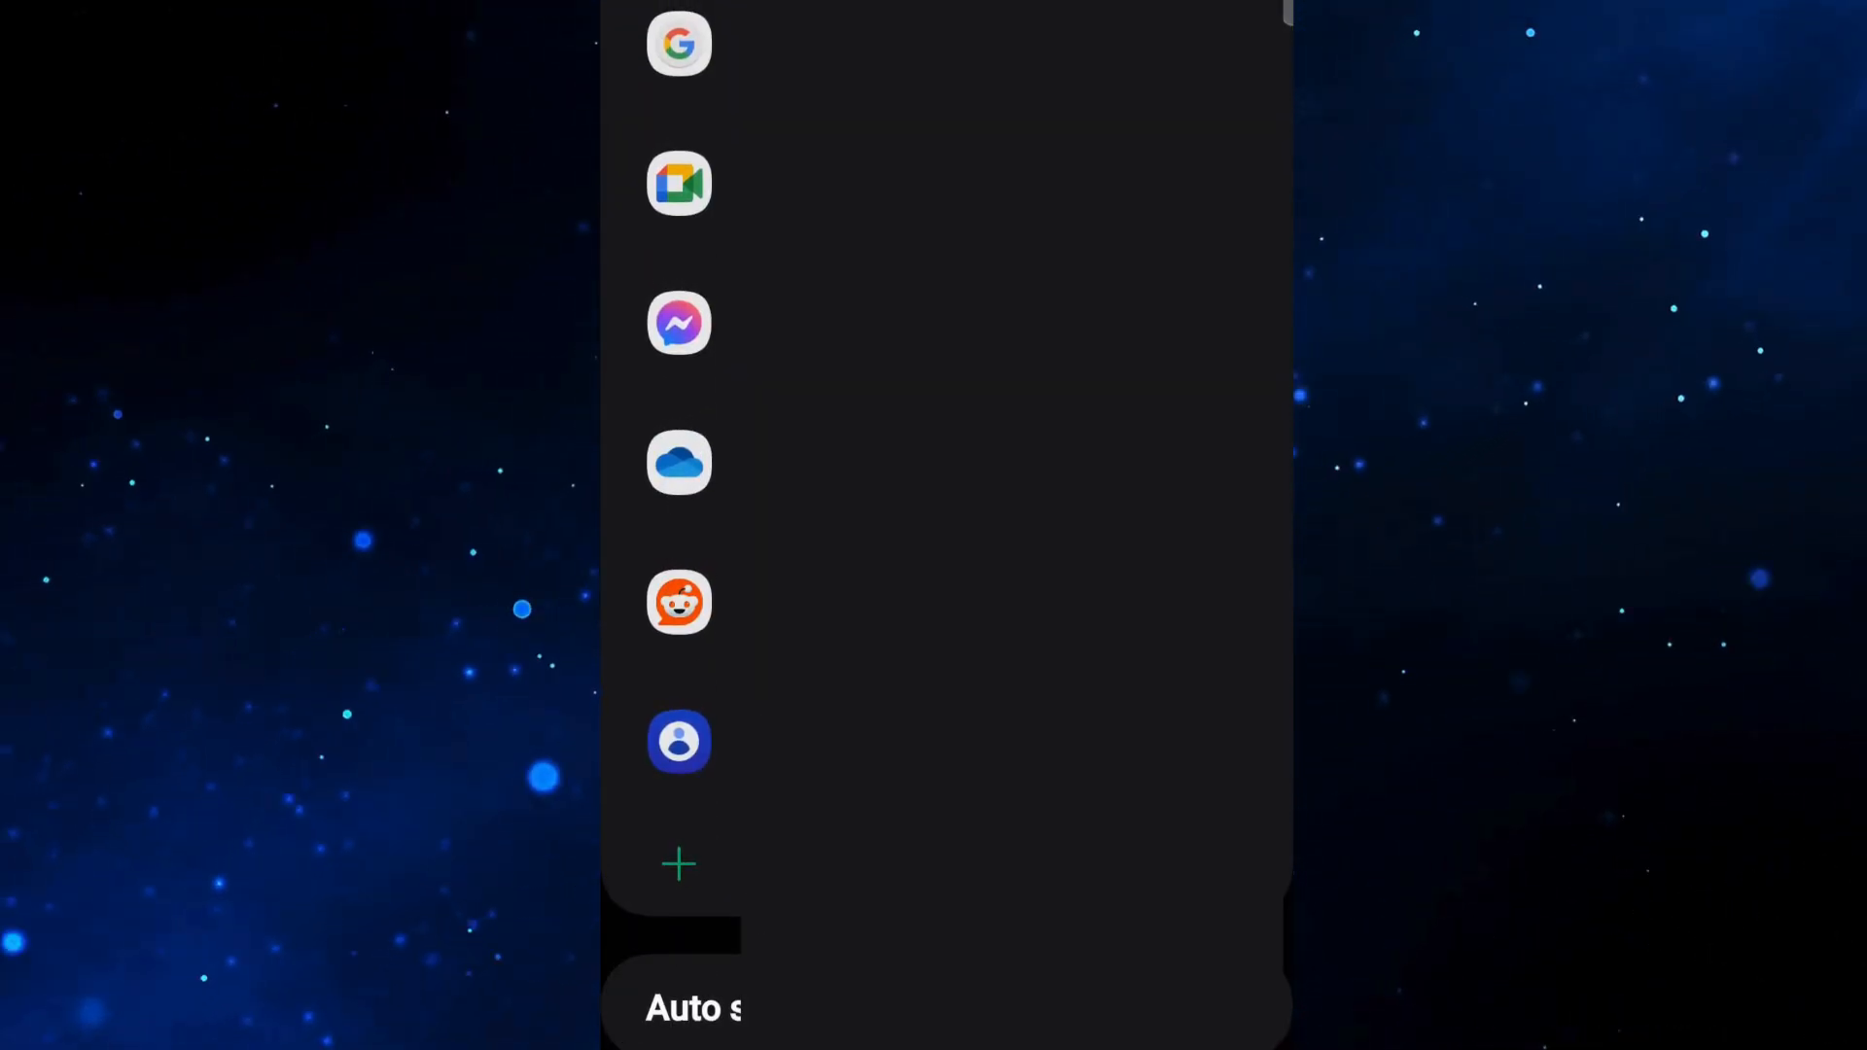
left_click(679, 739)
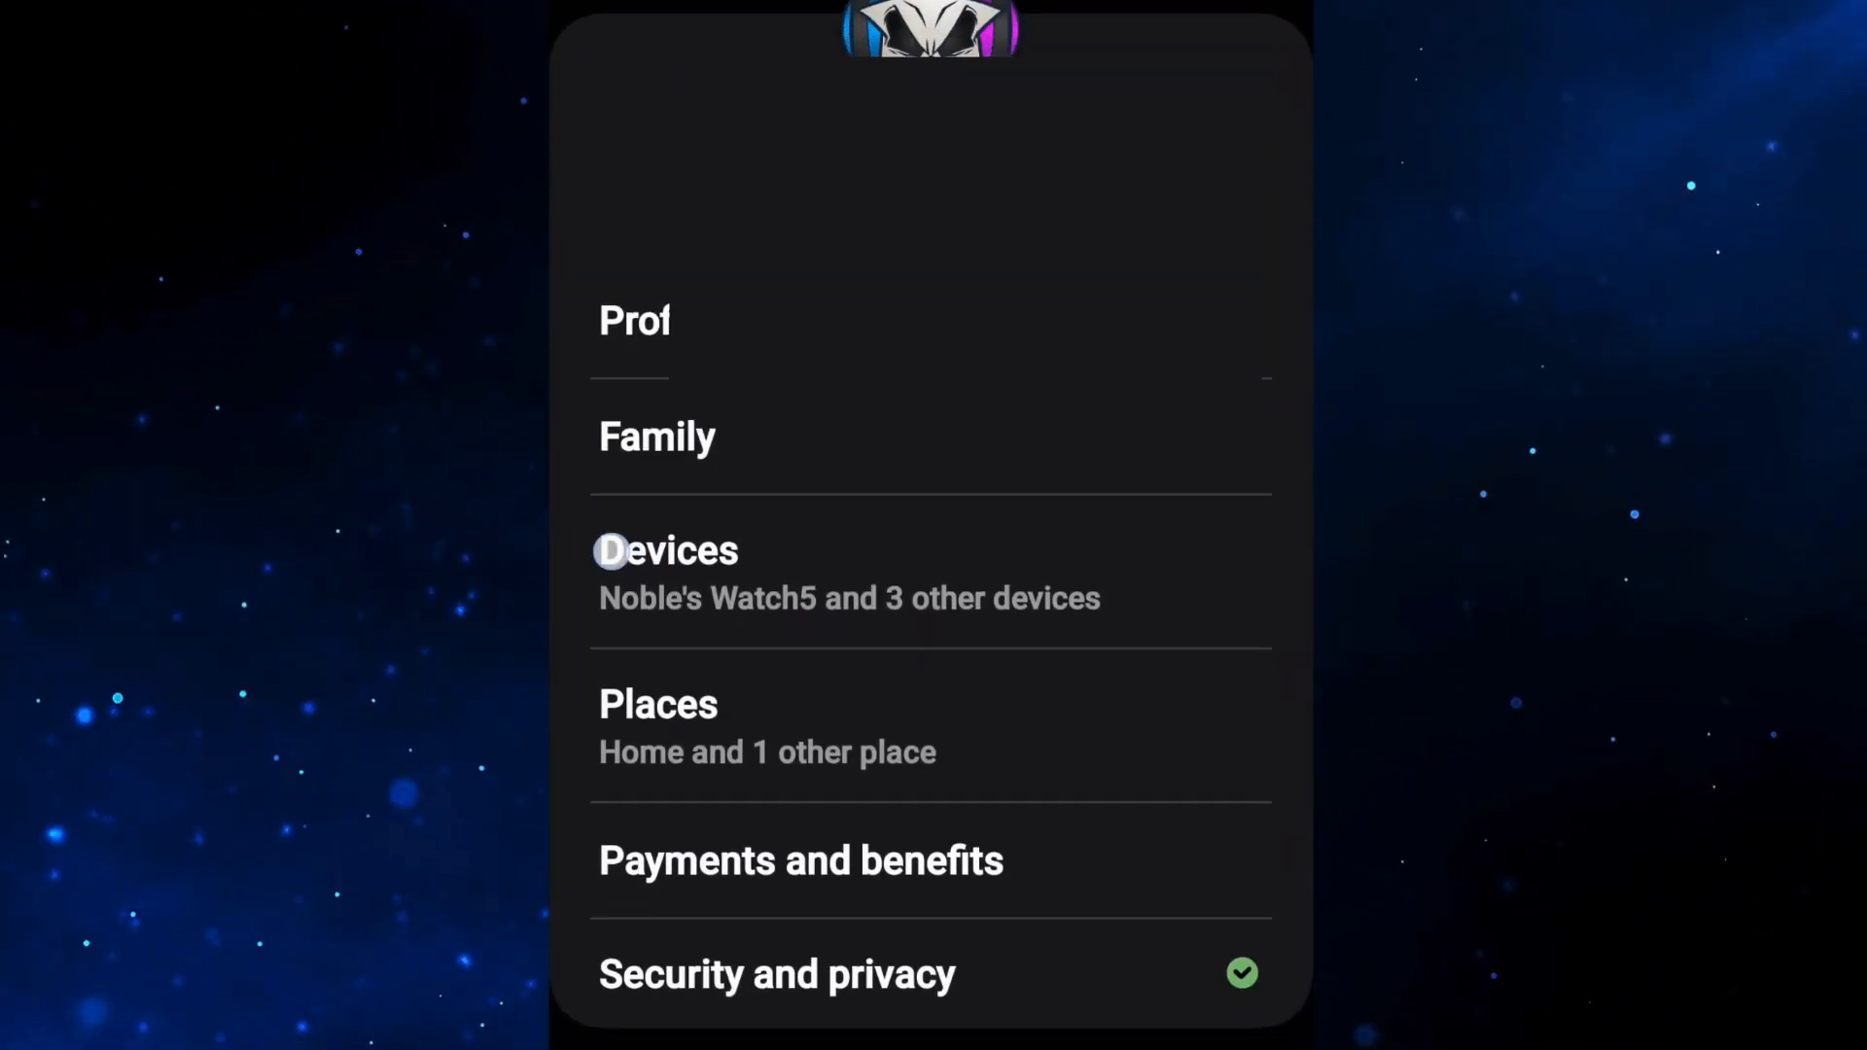
Open Devices and show the full Registered devices list with model codes and dates.
left_click(665, 551)
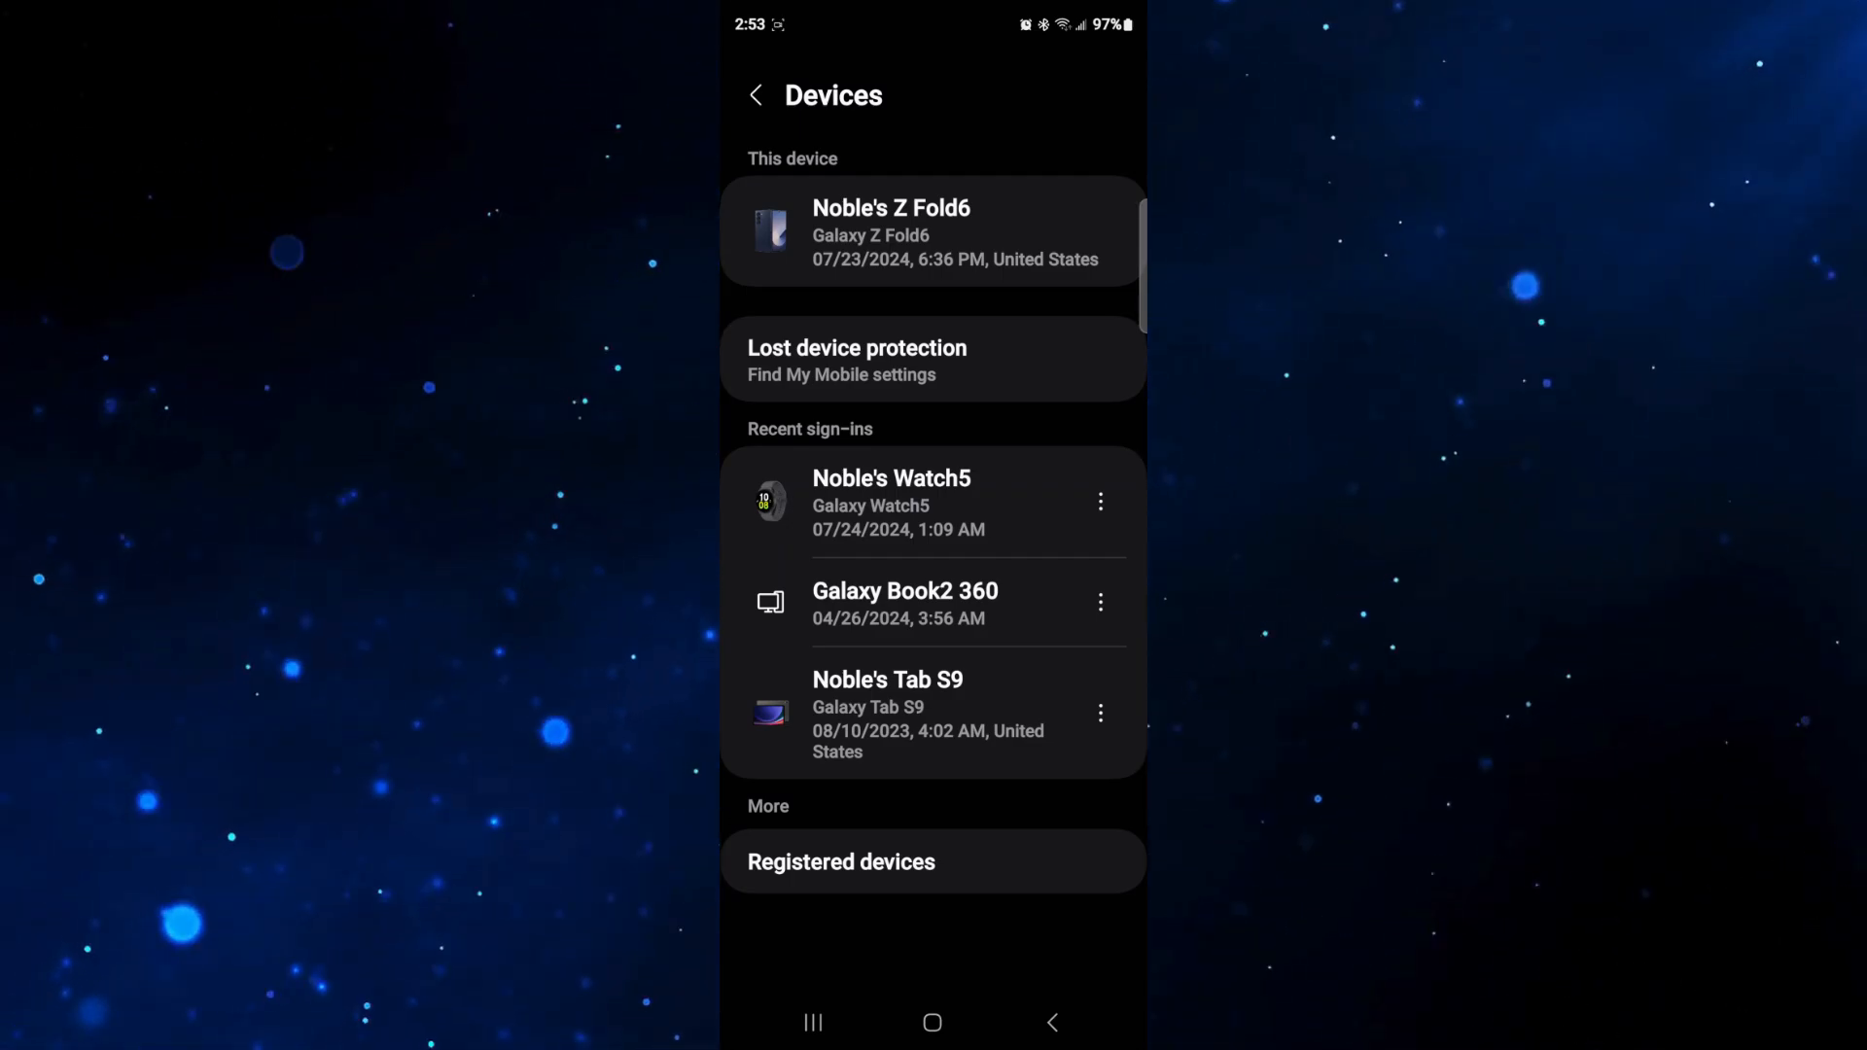
left_click(839, 860)
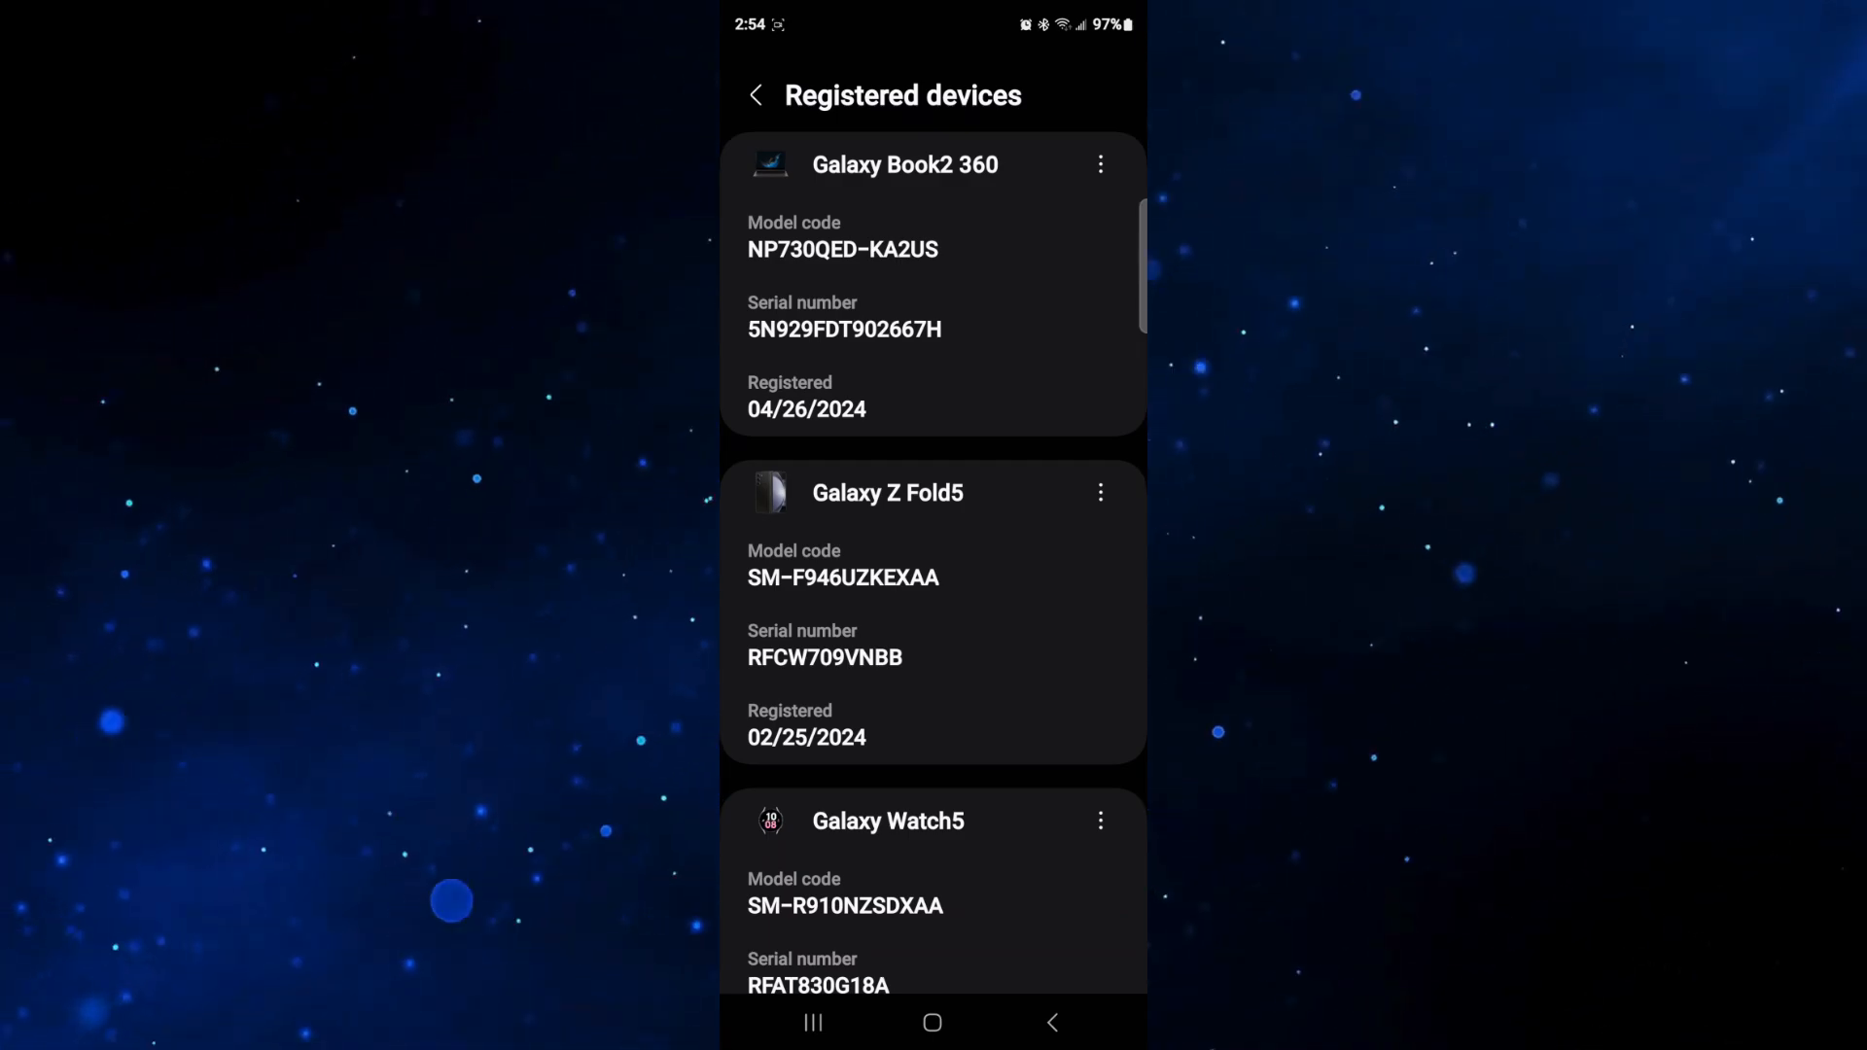
Remove the Galaxy Z Fold5 registered 02/25/2024 via its options menu.
left_click(1099, 492)
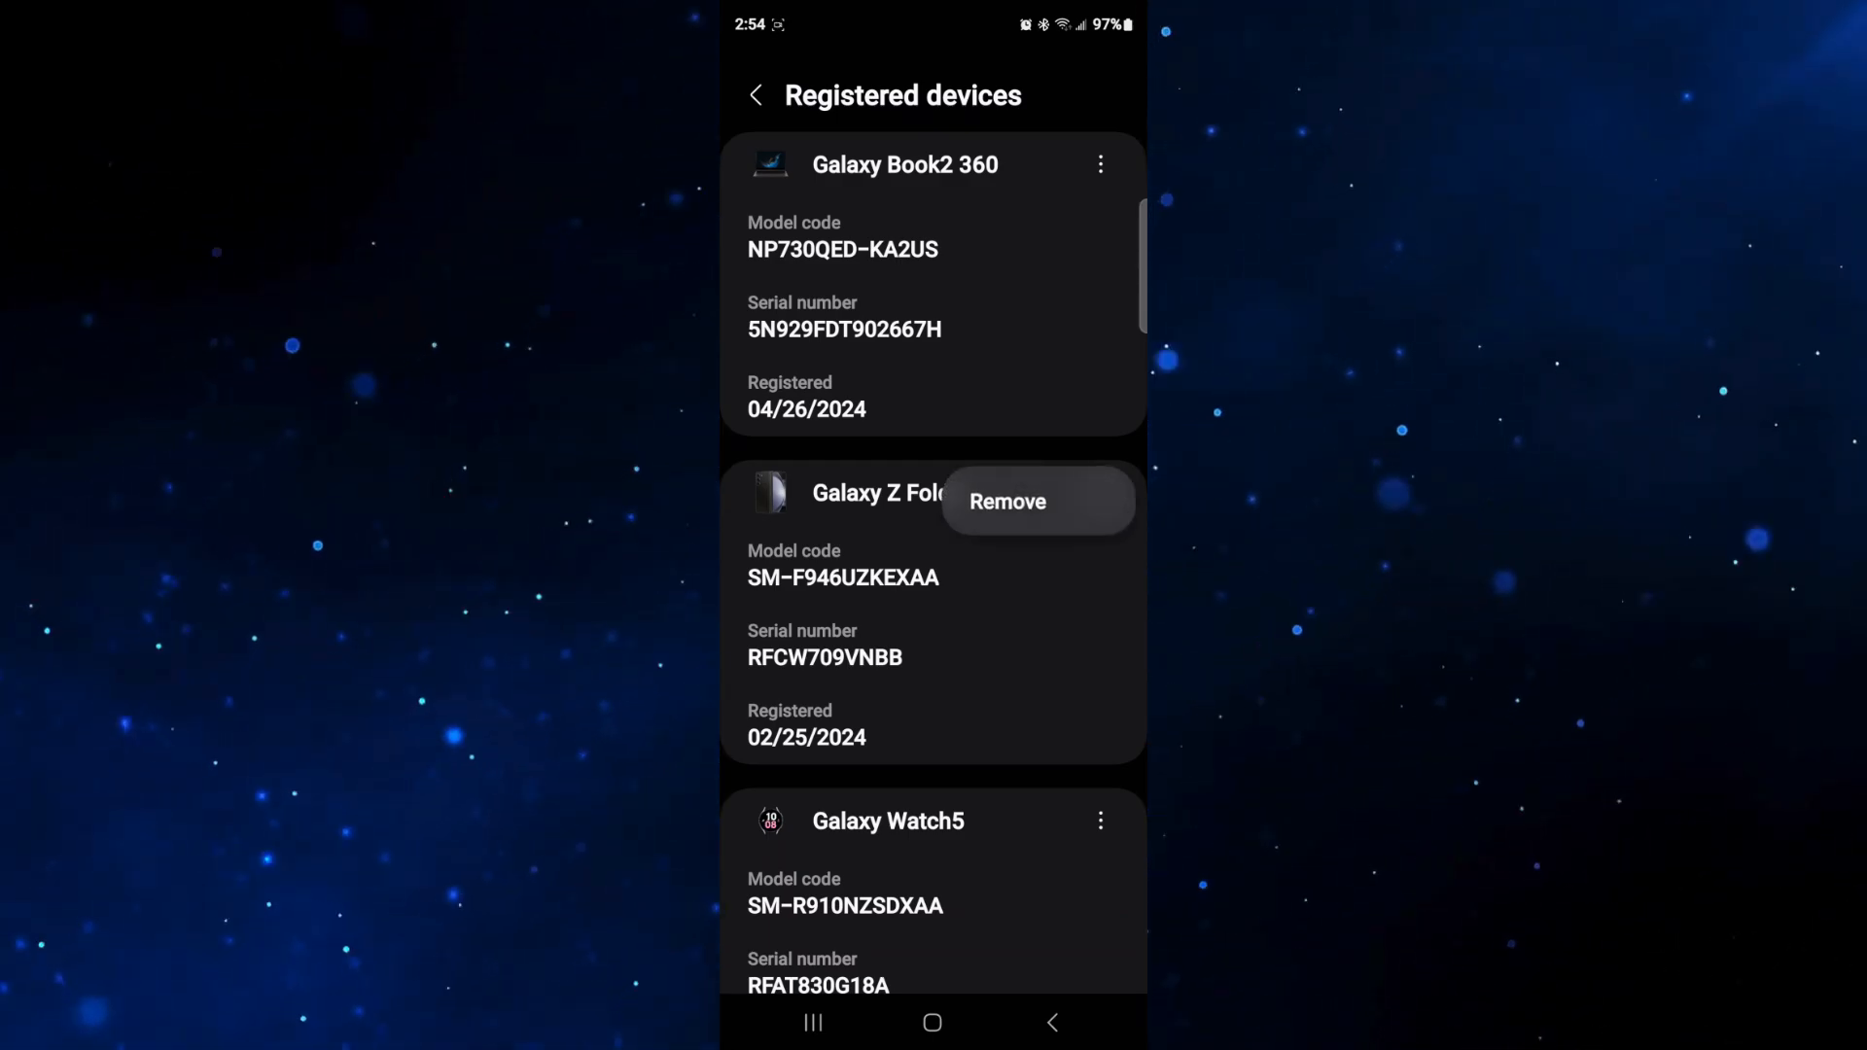
left_click(1006, 502)
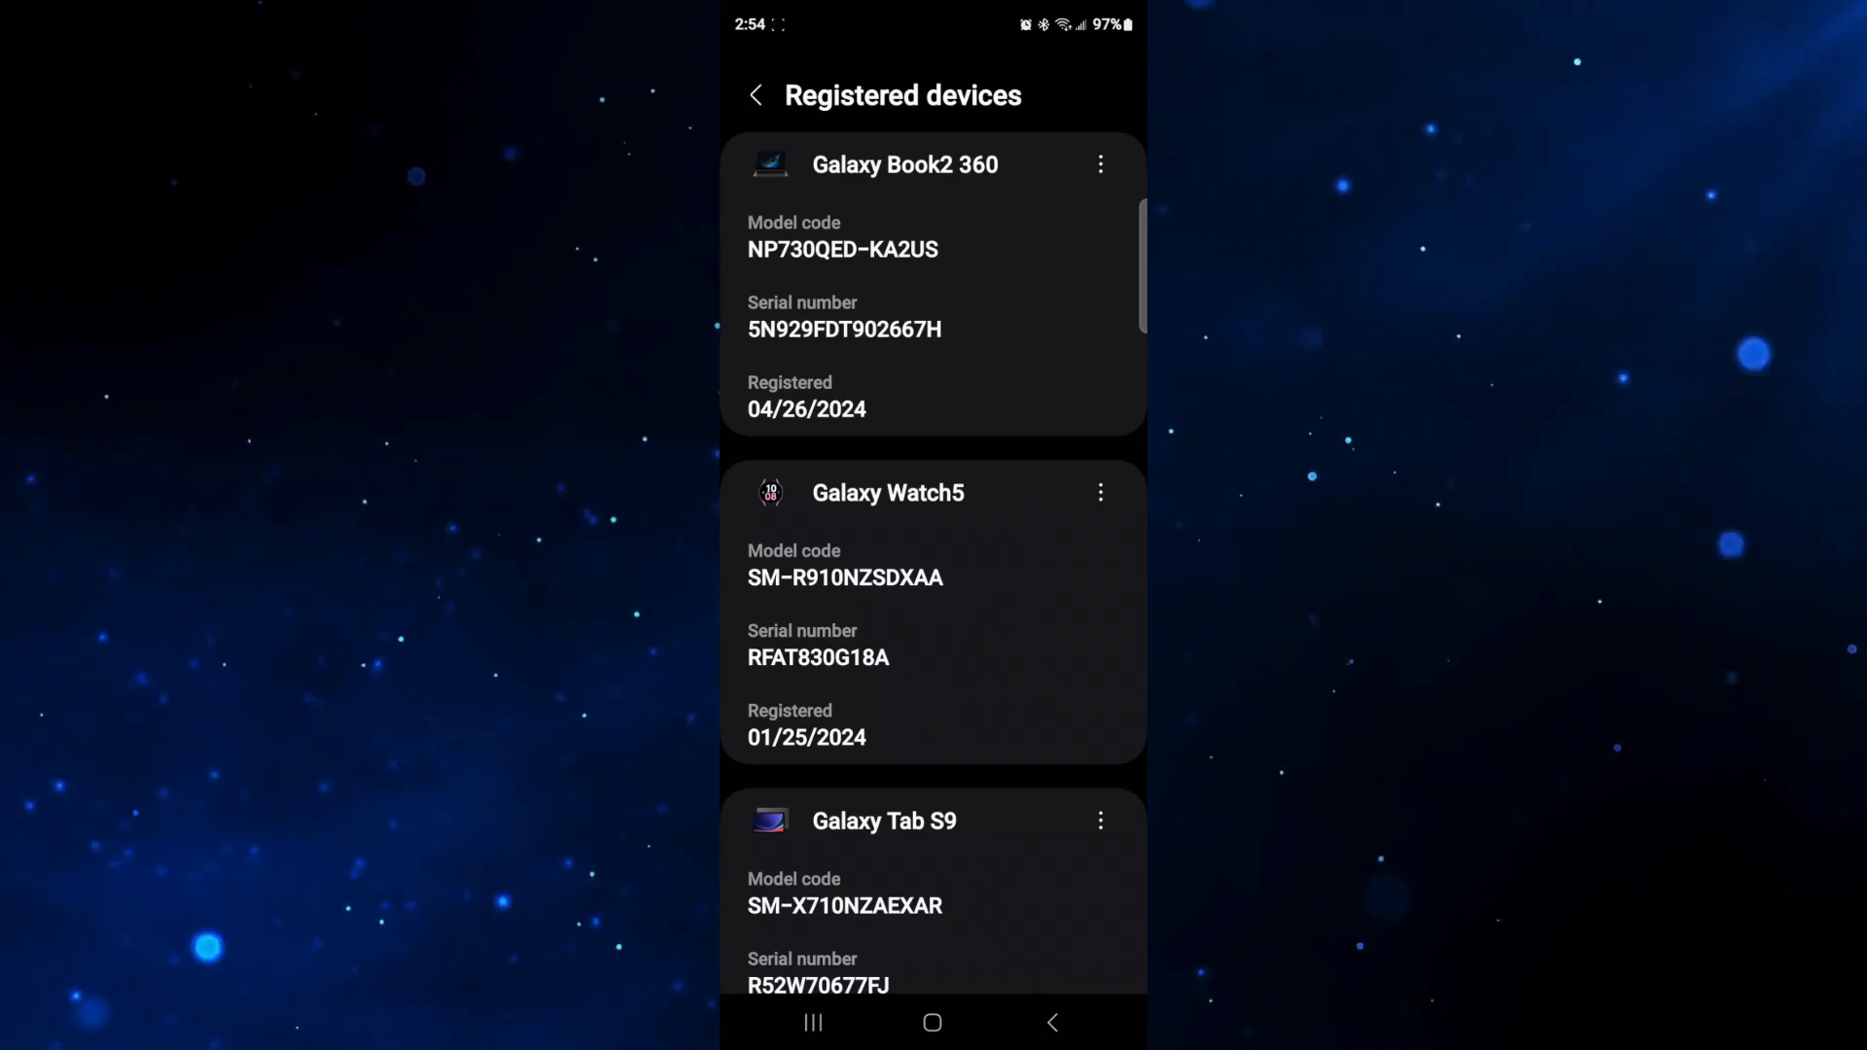
Scroll through the registered devices to confirm the 08/09/2023 Galaxy Z Fold5 is gone.
scroll("down", 3)
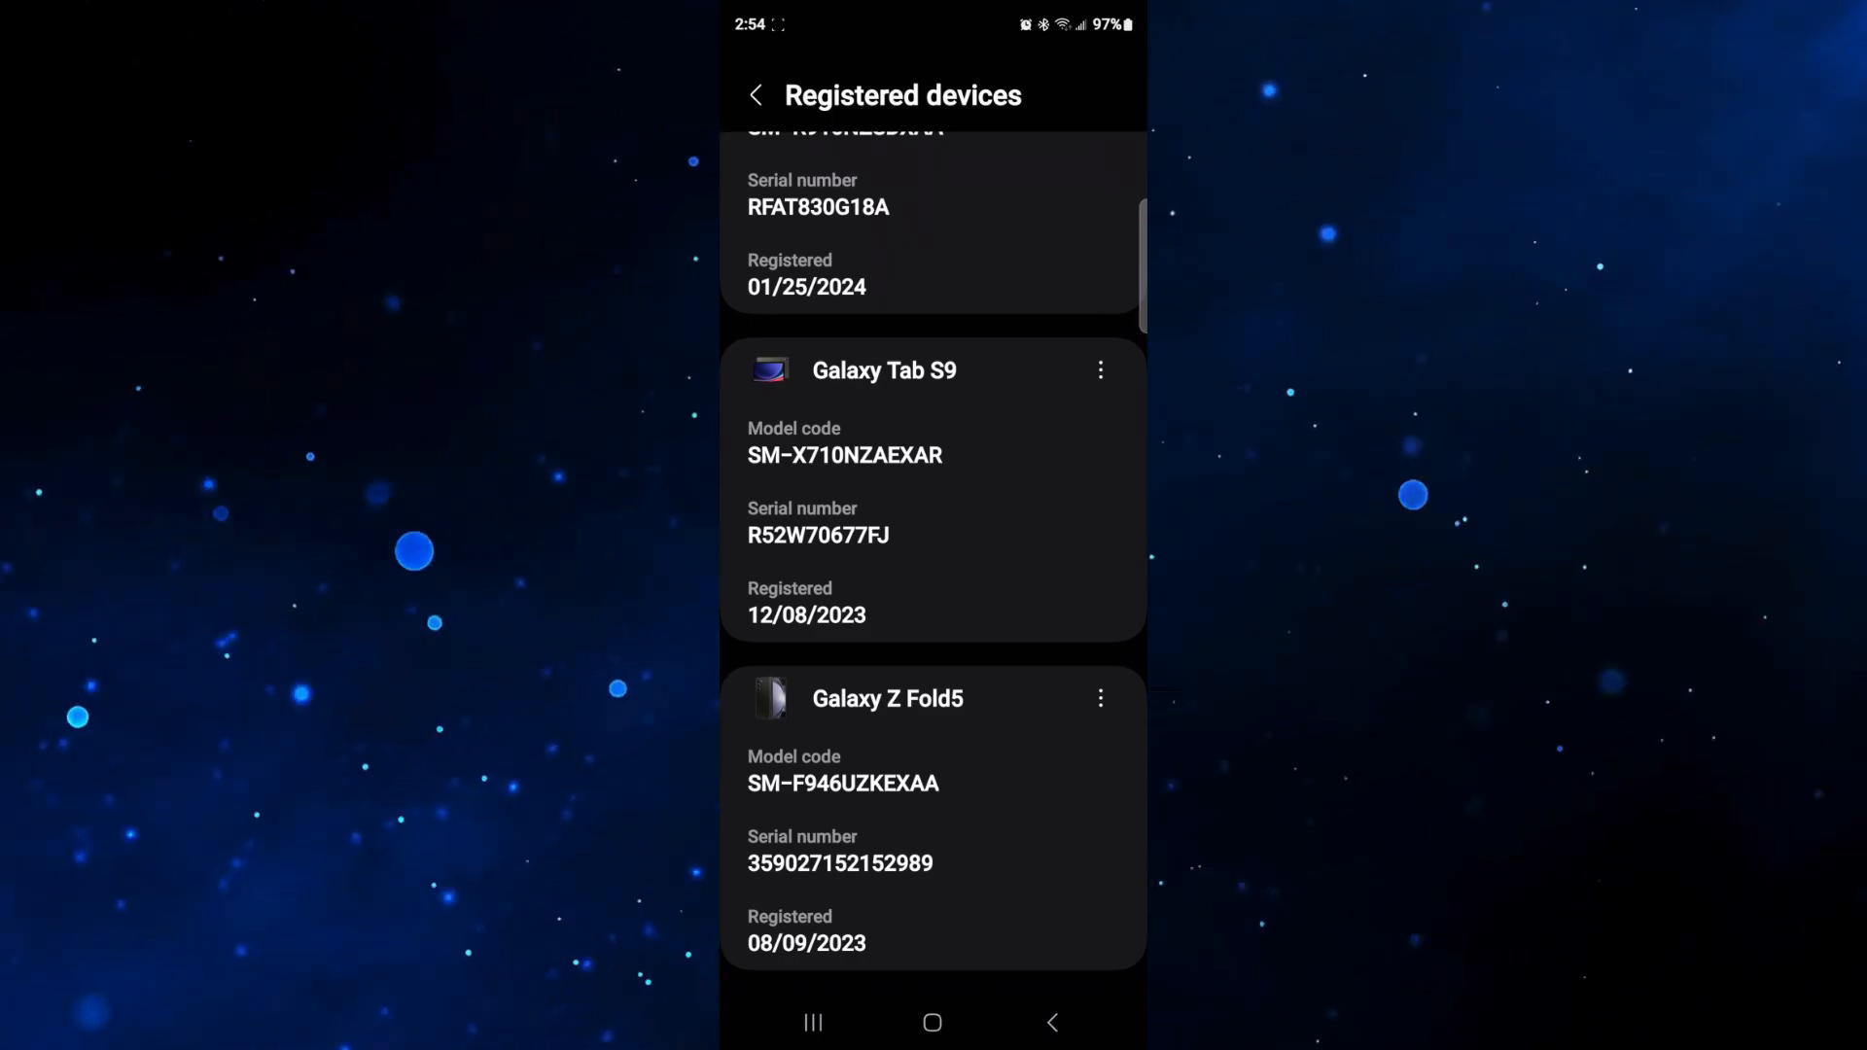
scroll("down", 3)
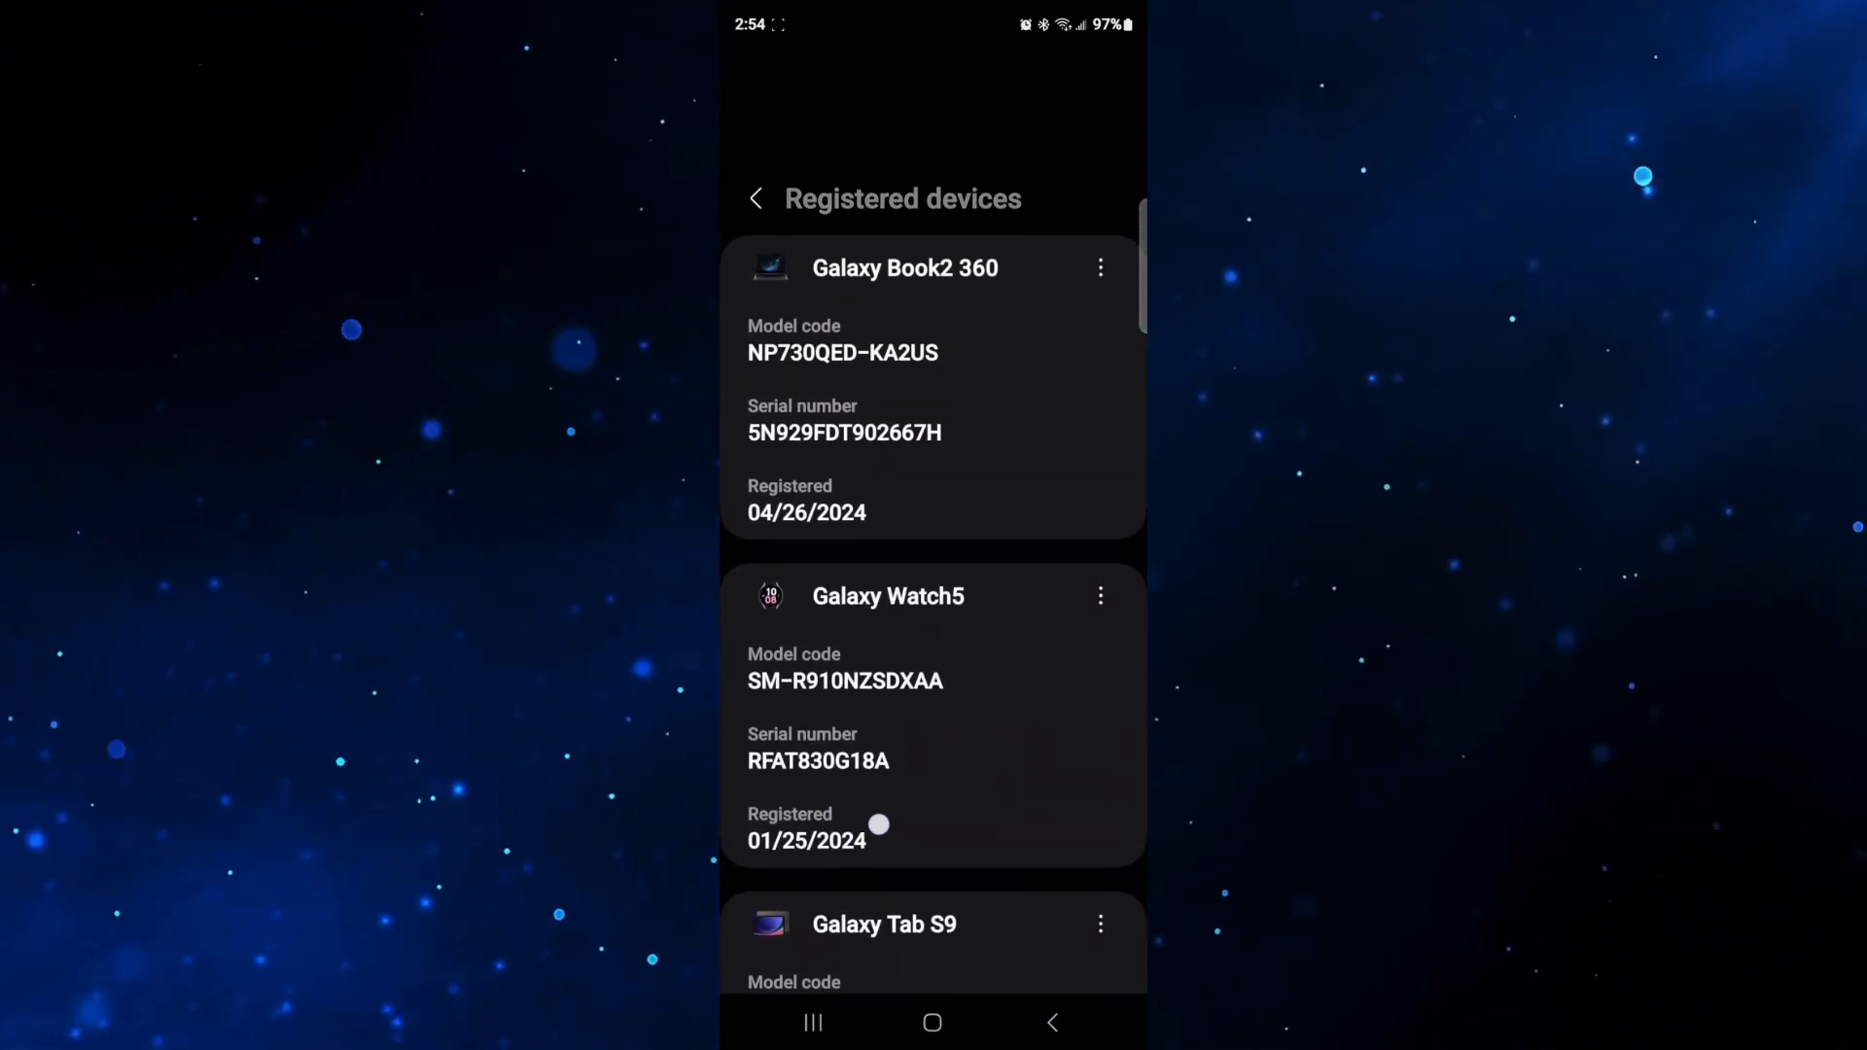
scroll("down", 3)
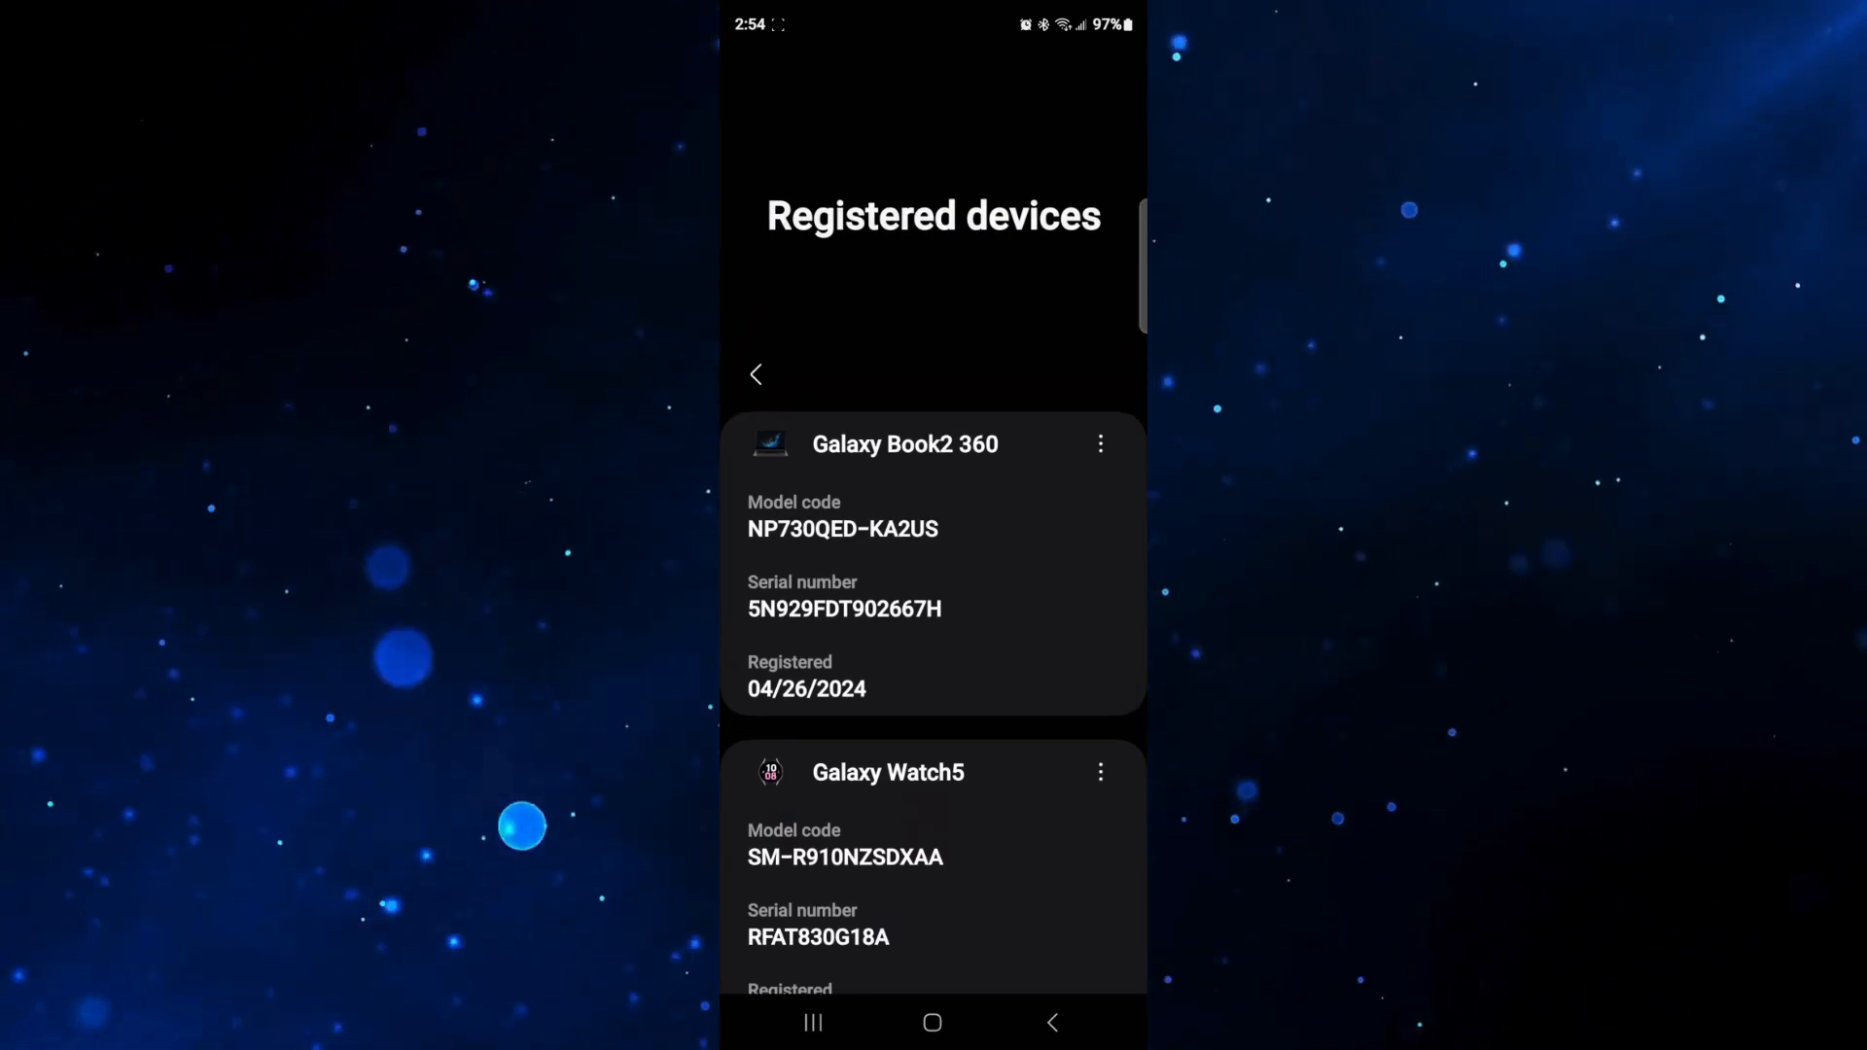
scroll("down", 3)
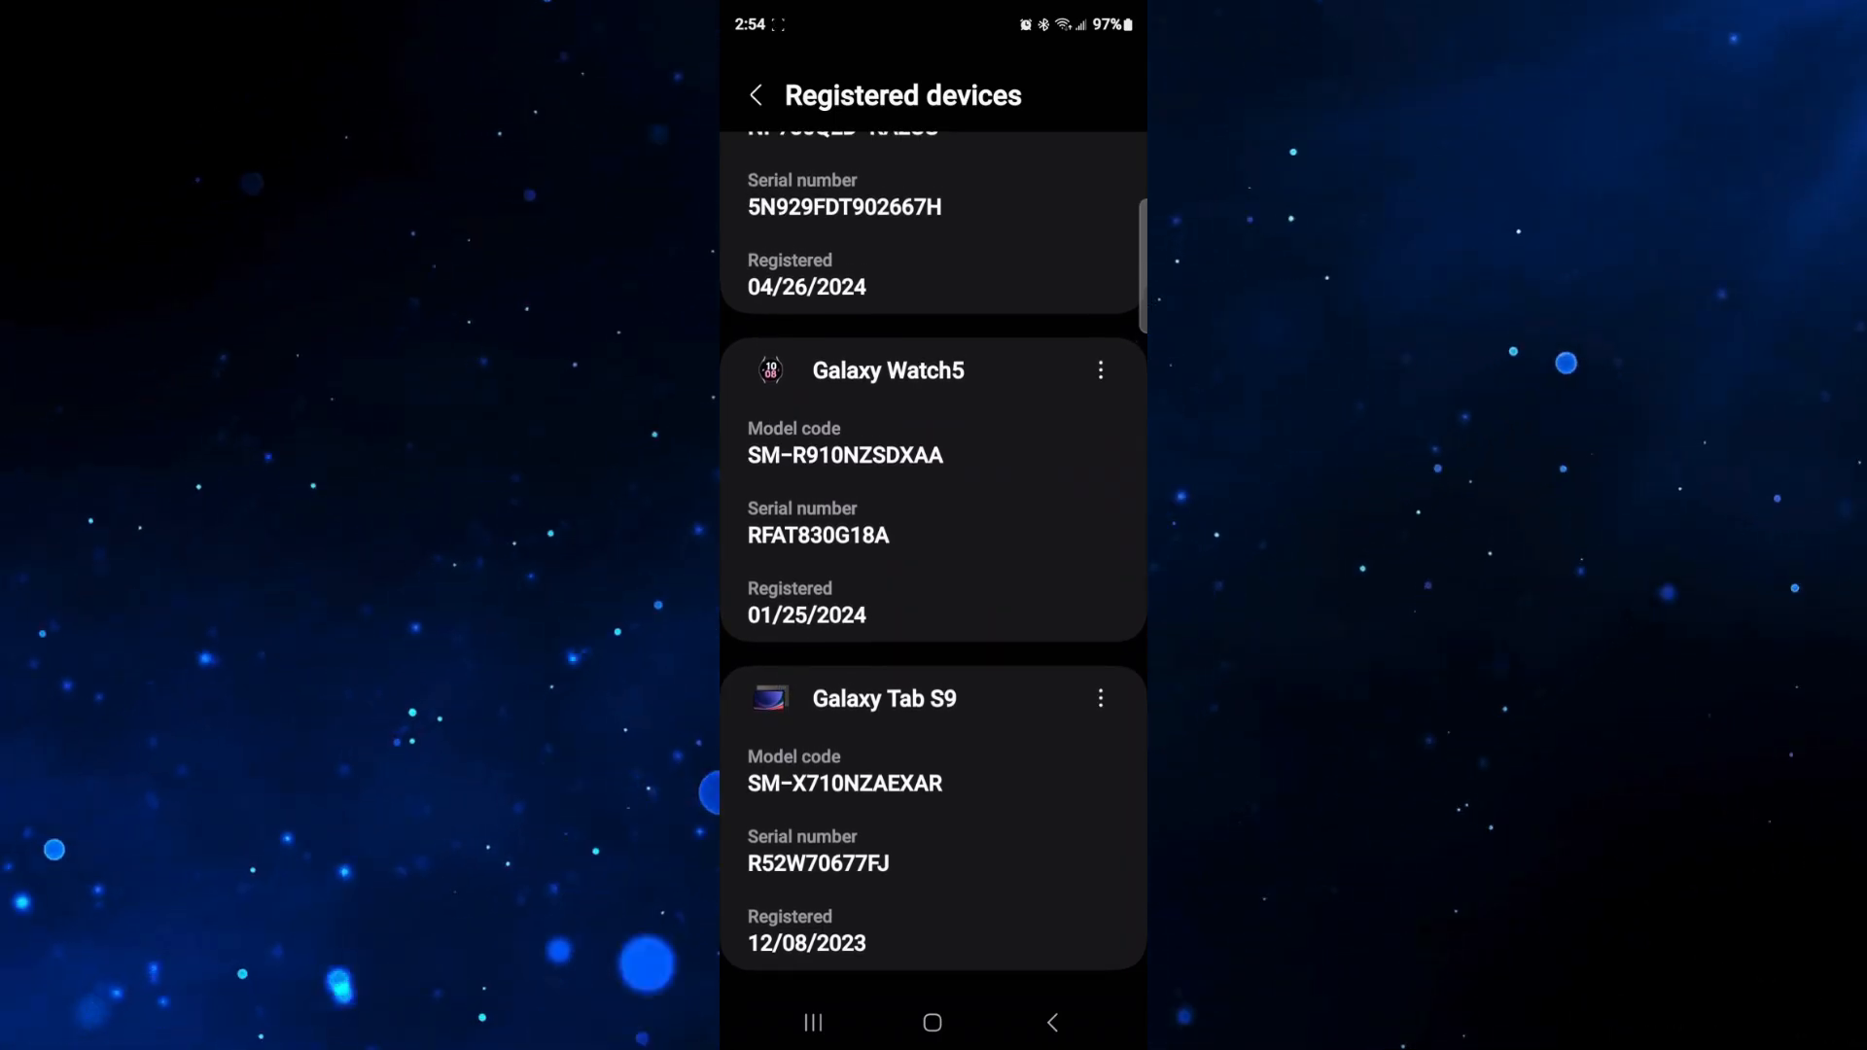
scroll("down", 3)
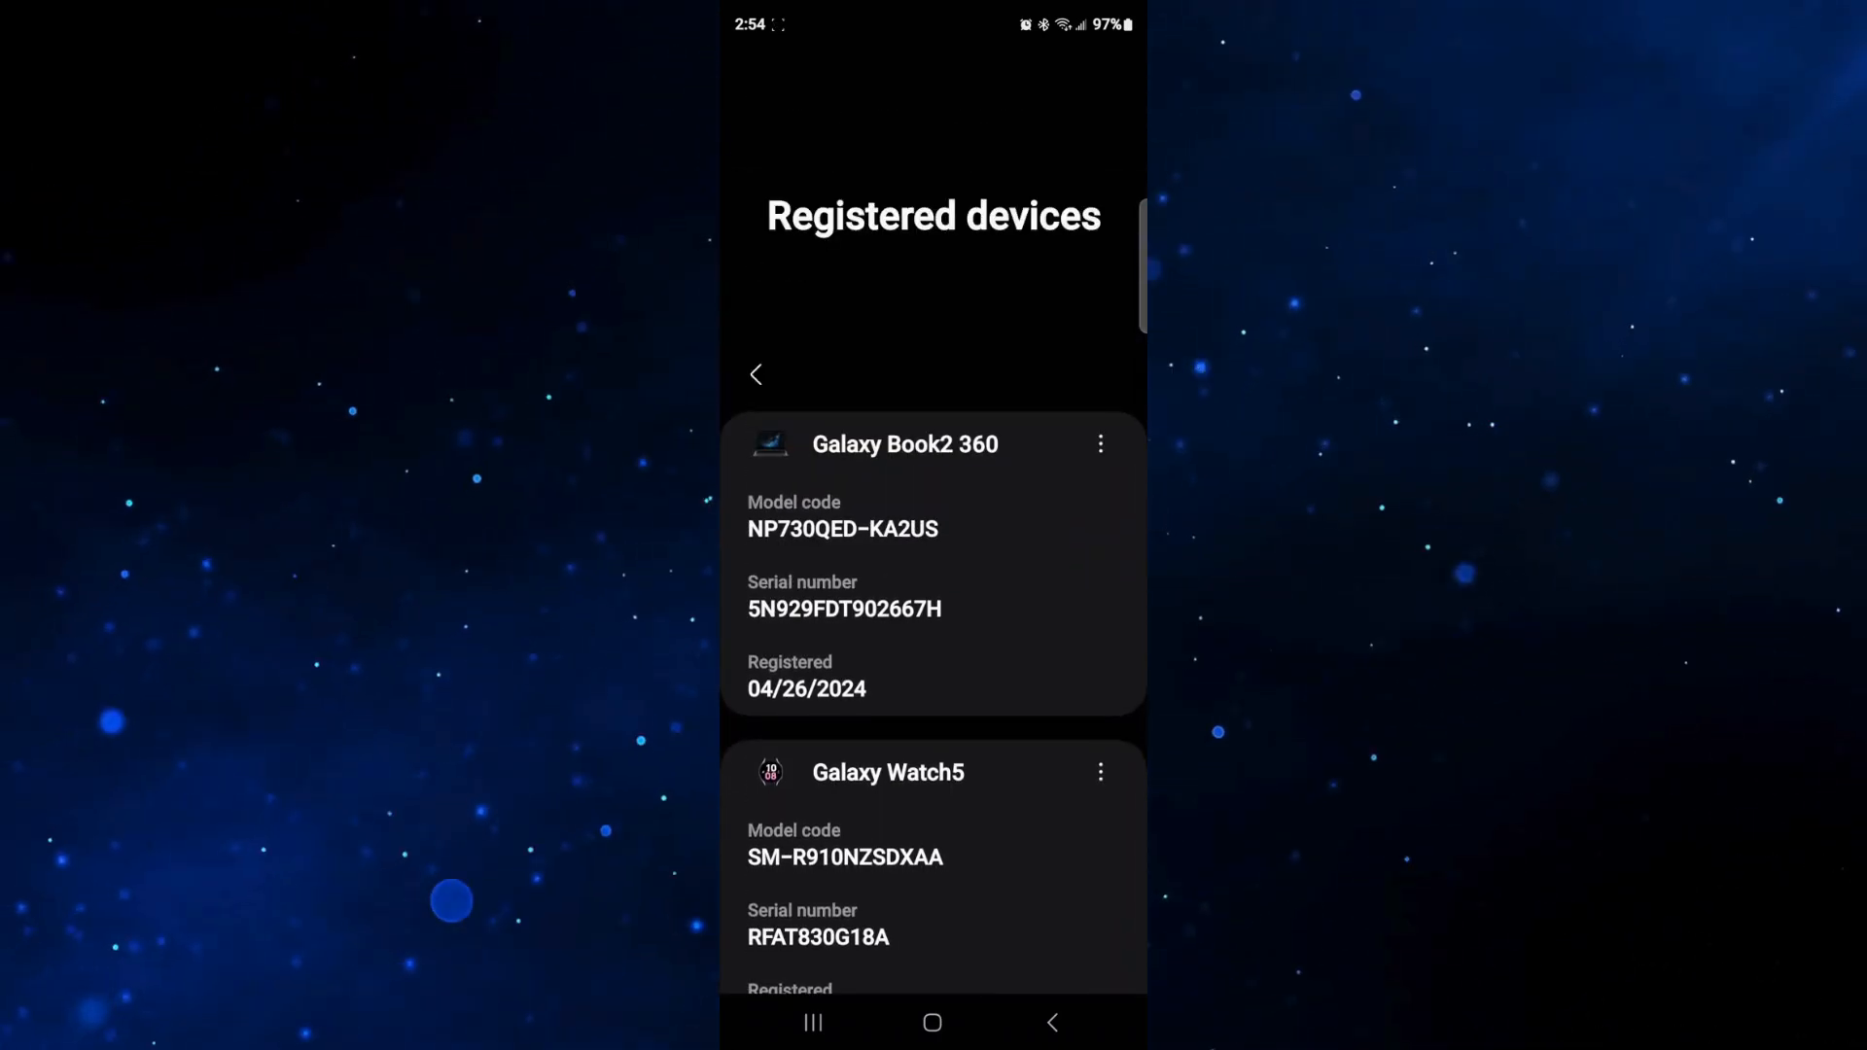